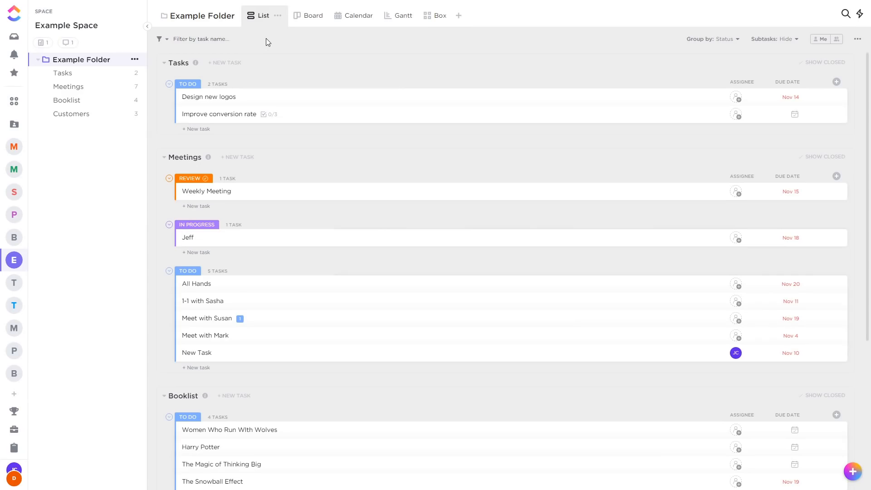
{"action": "mouse_move", "coordinate": [313, 16]}
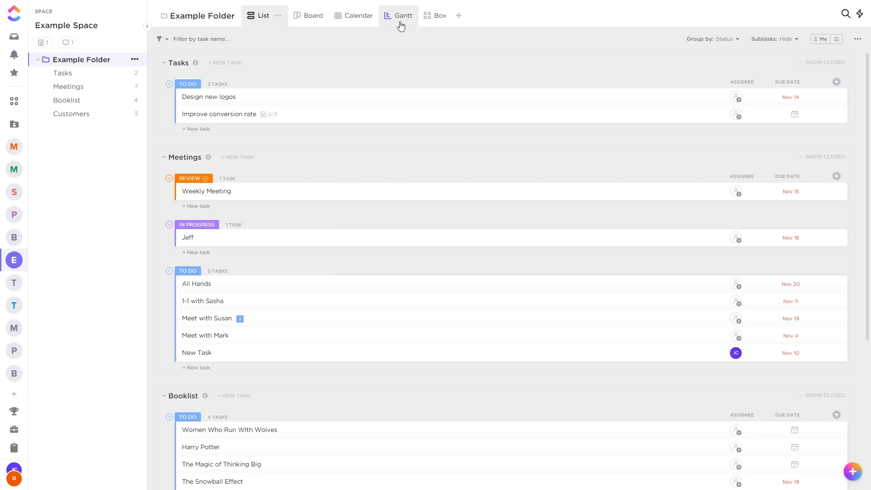
{"action": "mouse_move", "coordinate": [440, 15]}
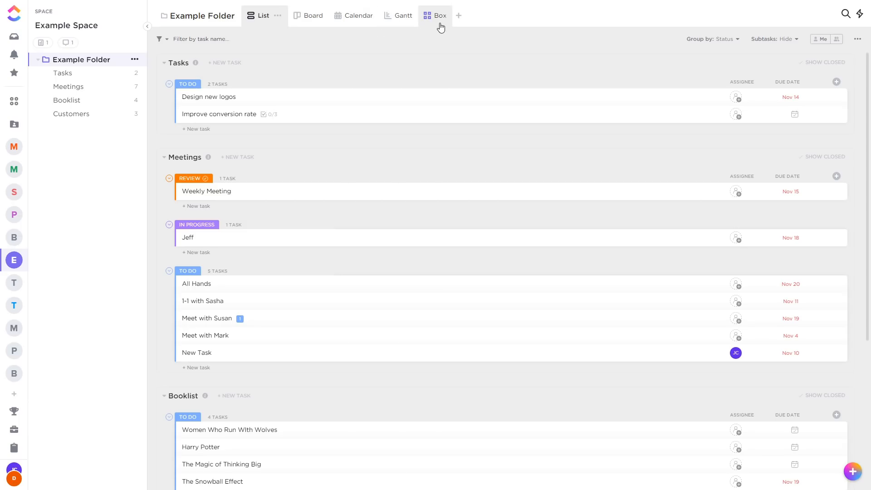
{"action": "mouse_move", "coordinate": [414, 47]}
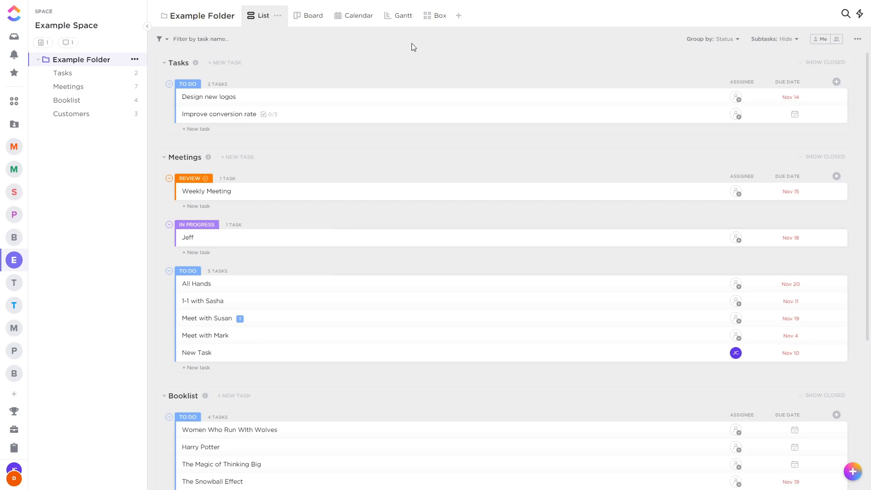
Add a filtered Due view, review the available view types, and go back to the List view.
{"action": "left_click", "coordinate": [457, 15]}
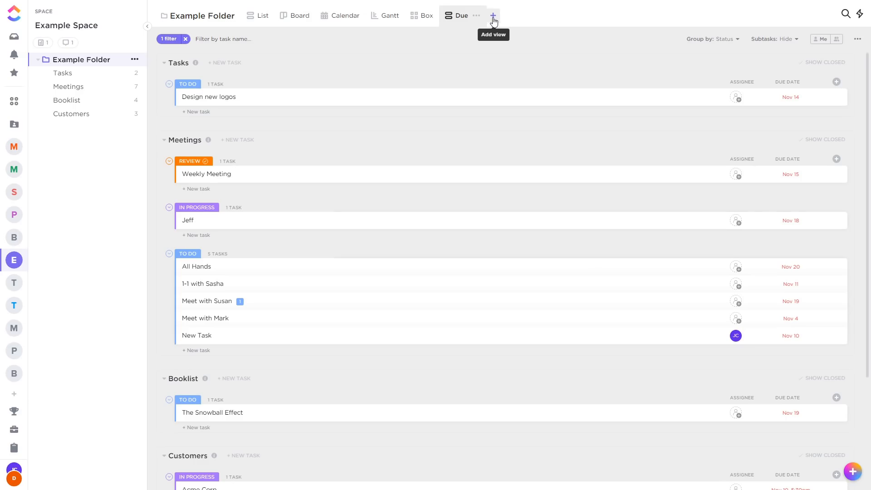
{"action": "left_click", "coordinate": [493, 15]}
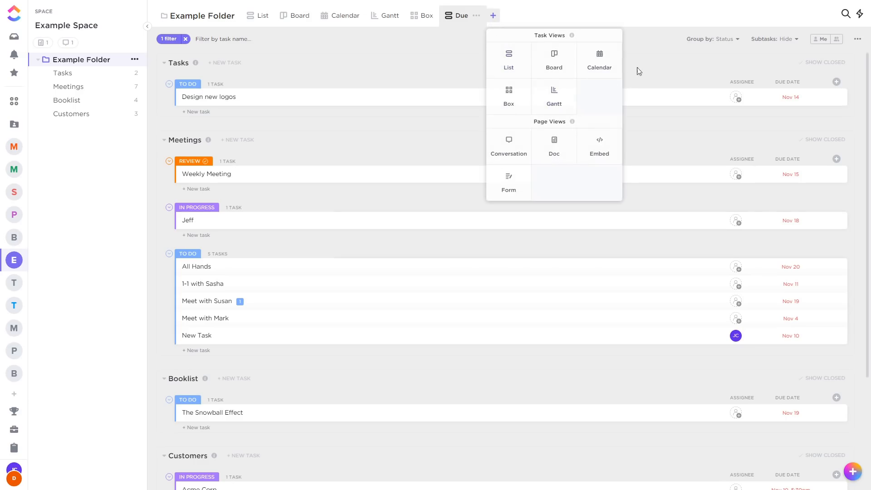
{"action": "left_click", "coordinate": [508, 60]}
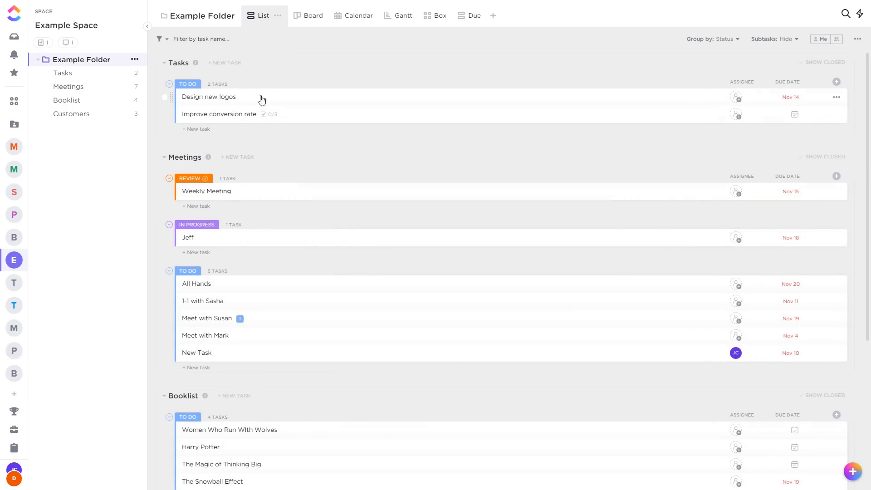
{"action": "mouse_move", "coordinate": [479, 217]}
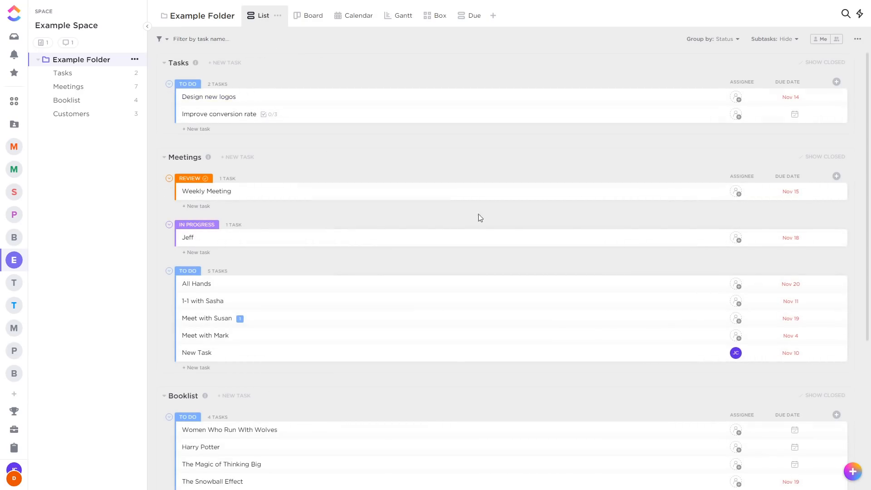
Enable the Start Date column from the list's column chooser, then move to the Board tab.
{"action": "left_click", "coordinate": [836, 82]}
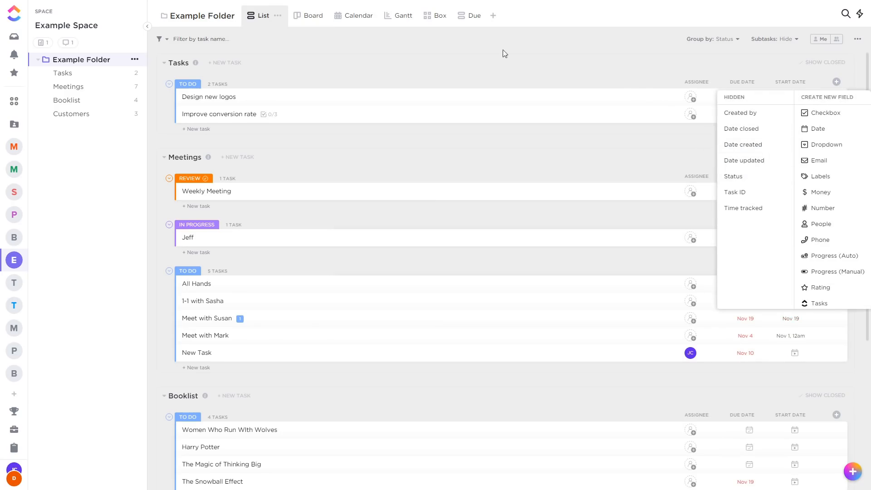
{"action": "left_click", "coordinate": [300, 15]}
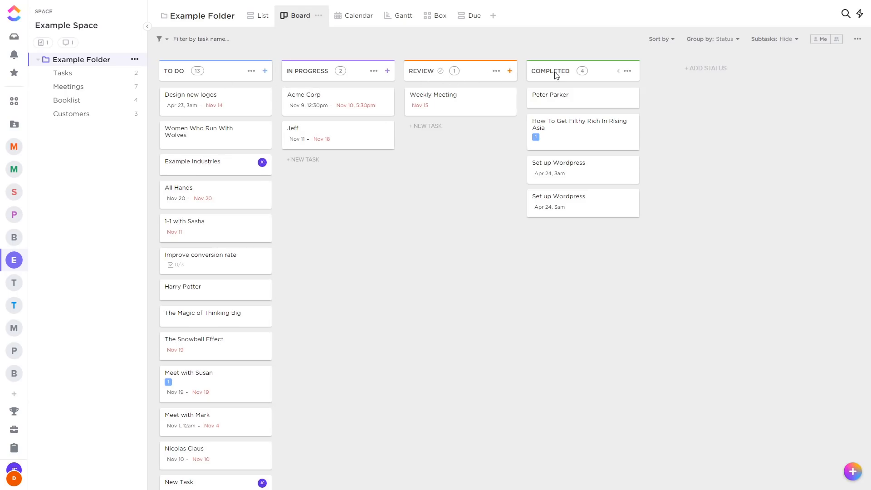
{"action": "mouse_move", "coordinate": [277, 107]}
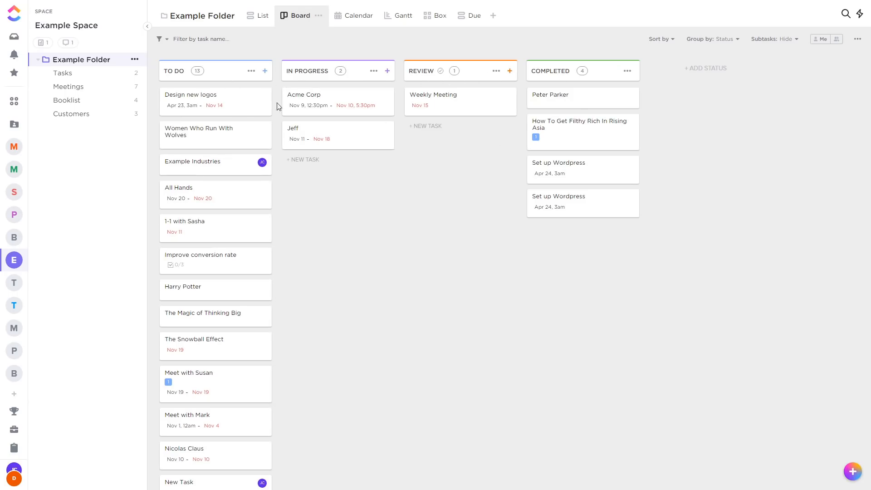
{"action": "mouse_move", "coordinate": [716, 51]}
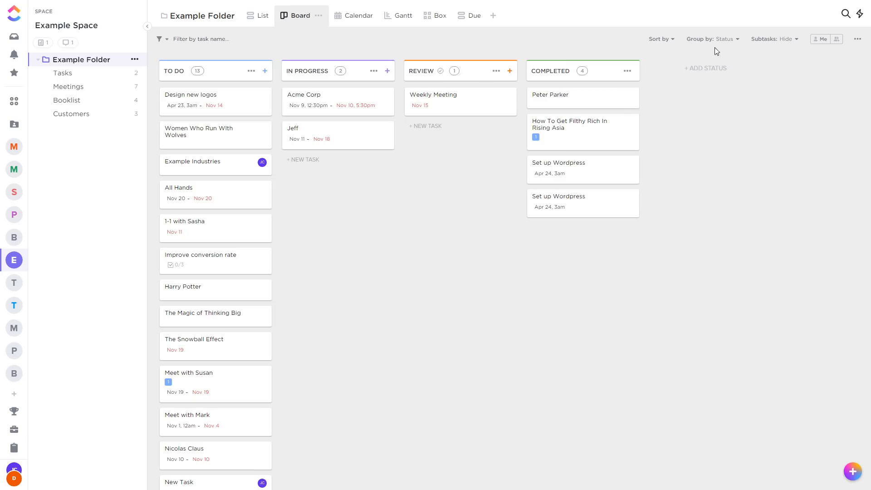
Review the board's Group by: Status options, then move to the Calendar tab.
{"action": "left_click", "coordinate": [713, 39]}
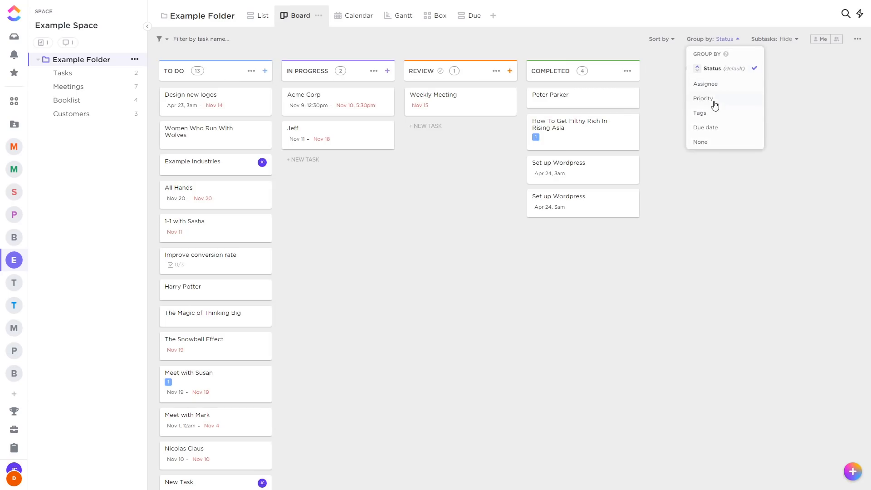
{"action": "left_click", "coordinate": [345, 15]}
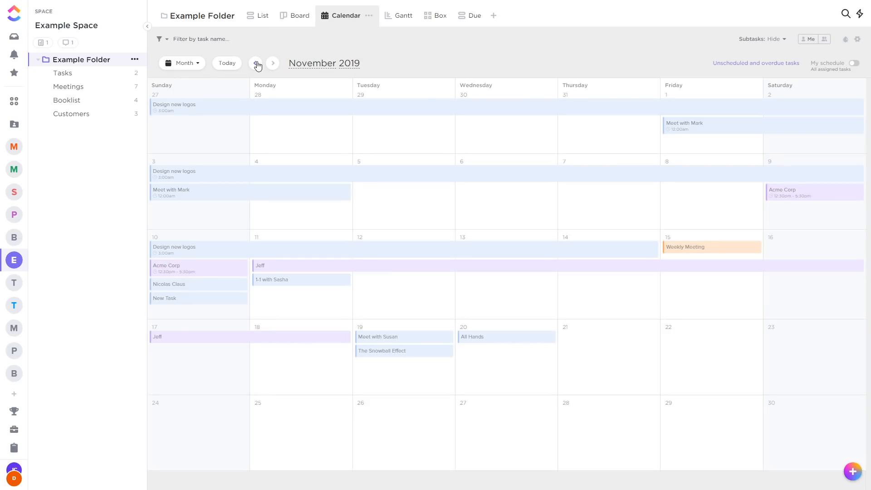
{"action": "mouse_move", "coordinate": [336, 256]}
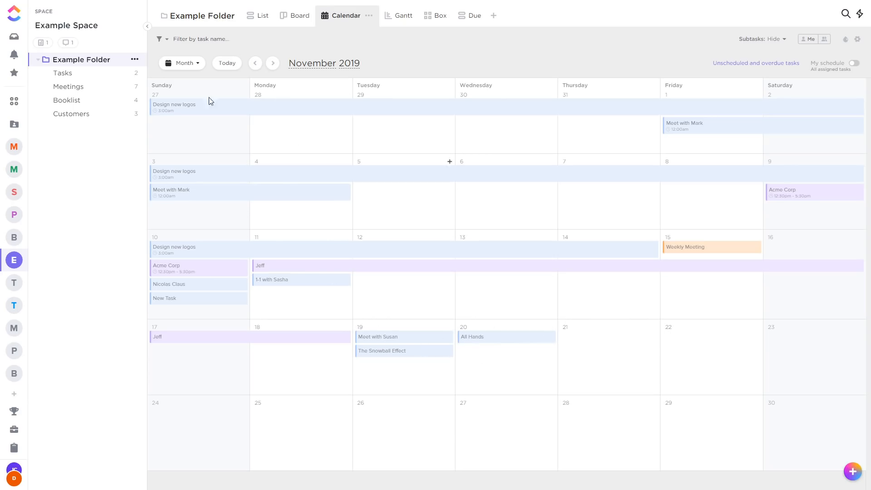
Keep the calendar on the Month span for November 2019, then move to the Box tab.
{"action": "left_click", "coordinate": [182, 63]}
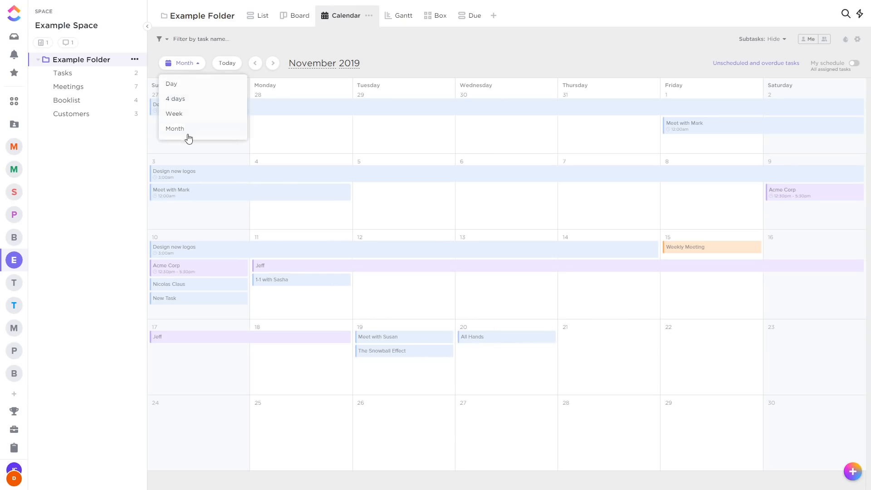
{"action": "left_click", "coordinate": [427, 15]}
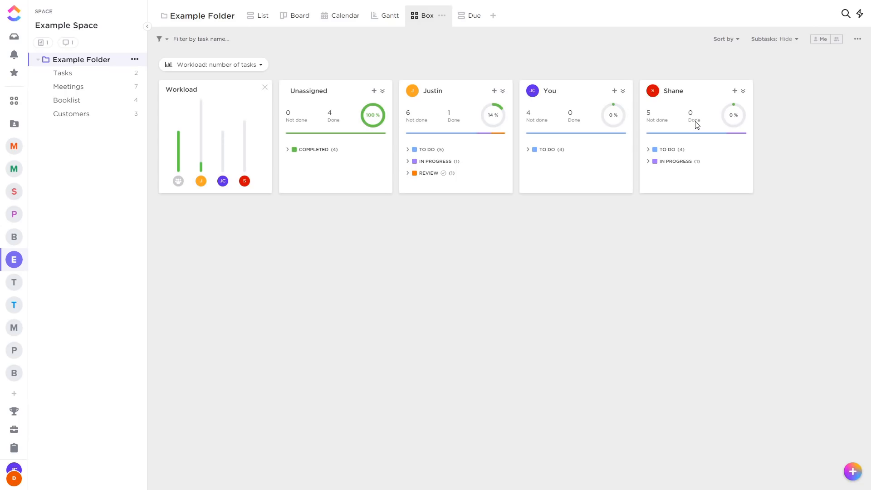
Show the Meetings tasks on the November Gantt timeline, then return to the List view.
{"action": "left_click", "coordinate": [389, 15]}
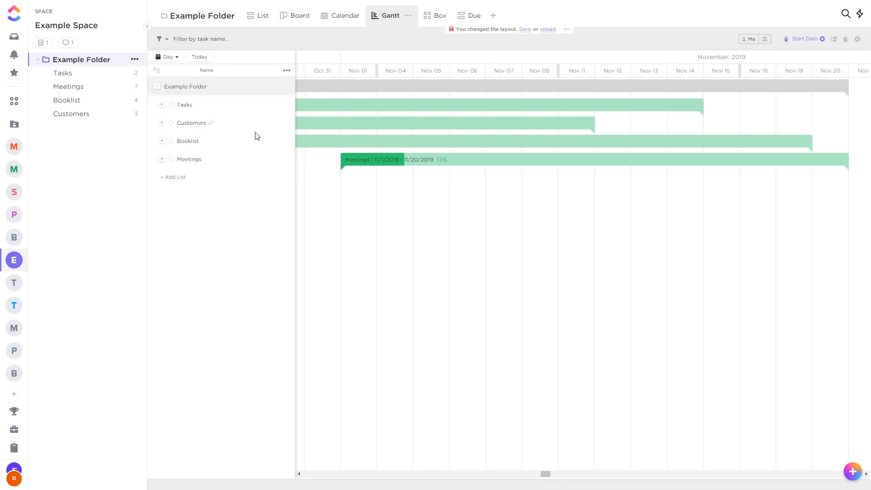
{"action": "left_click", "coordinate": [162, 159]}
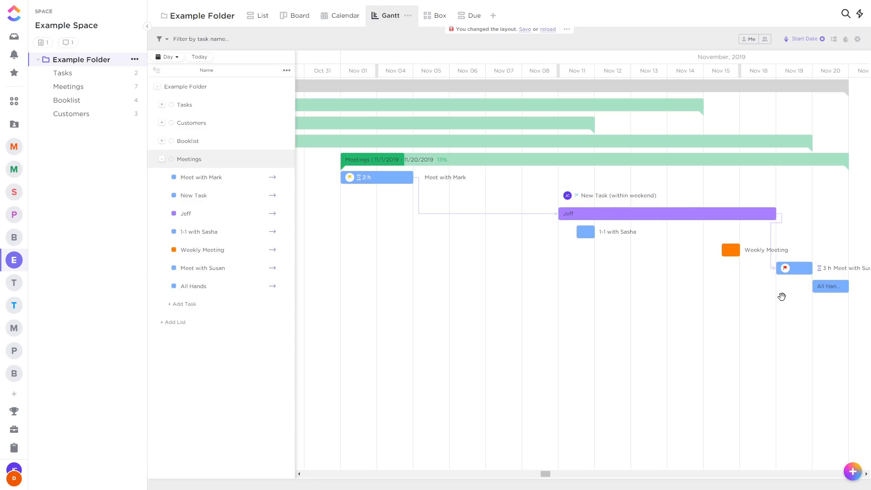
{"action": "left_click", "coordinate": [262, 15]}
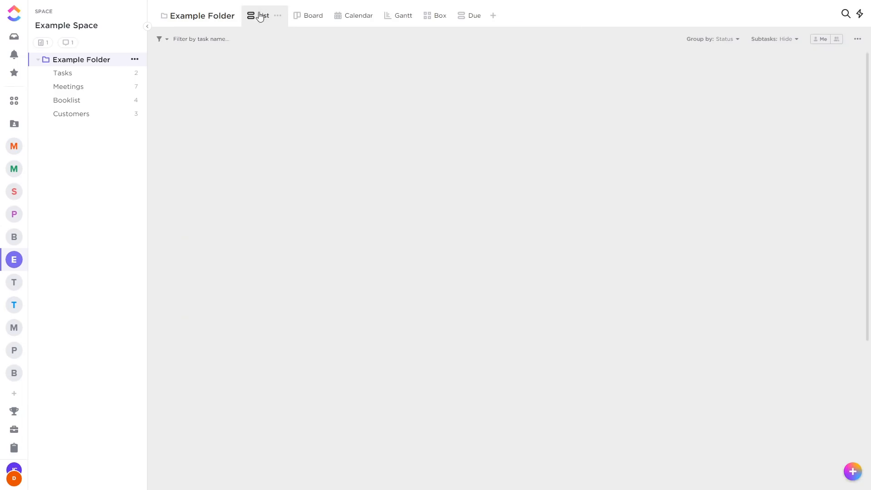
Toggle Me mode on and off, then sort tasks by Due Date, latest first.
{"action": "left_click", "coordinate": [262, 15]}
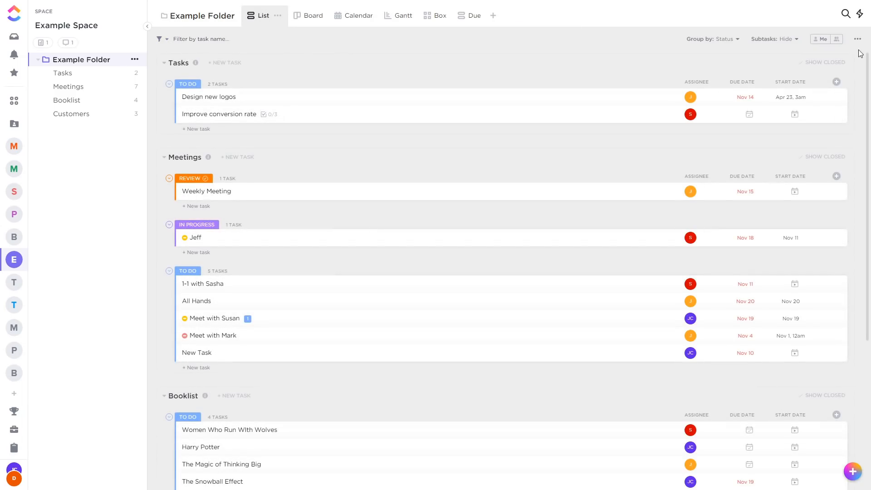
{"action": "left_click", "coordinate": [820, 39]}
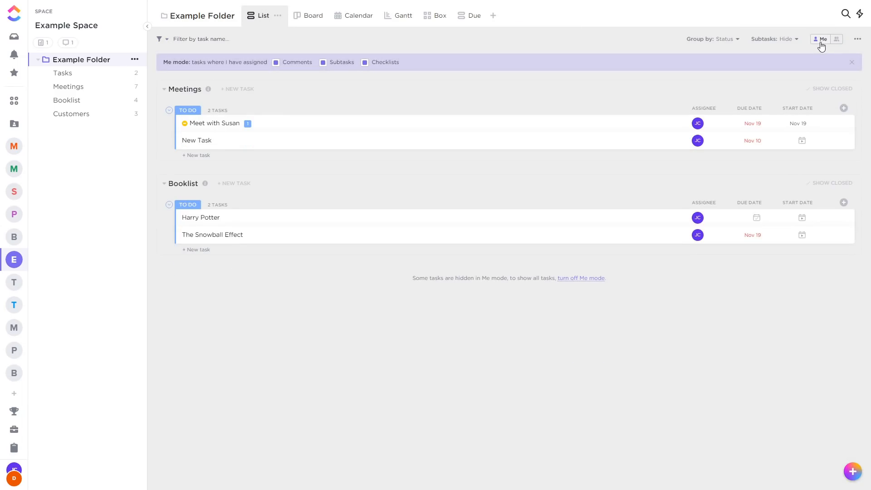
{"action": "left_click", "coordinate": [821, 39]}
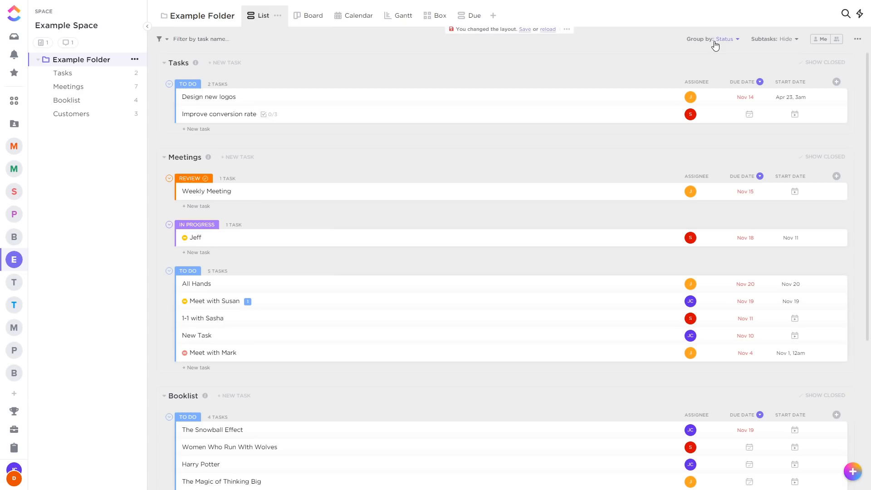
{"action": "mouse_move", "coordinate": [836, 84]}
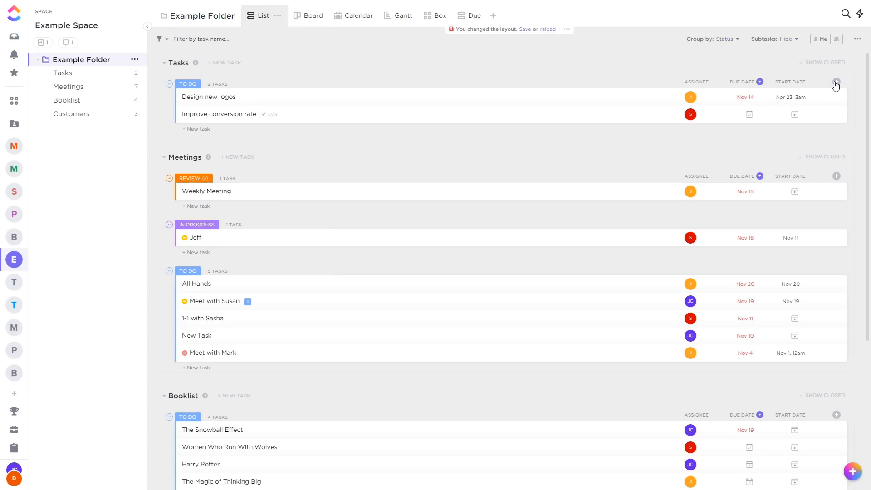
{"action": "left_click", "coordinate": [836, 81]}
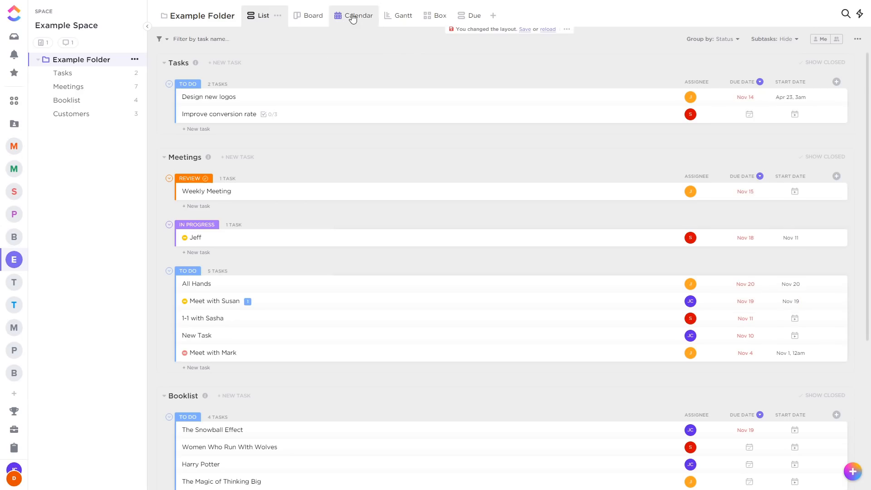
Show the December 2019 calendar, close its settings and save the changed layout.
{"action": "left_click", "coordinate": [353, 16]}
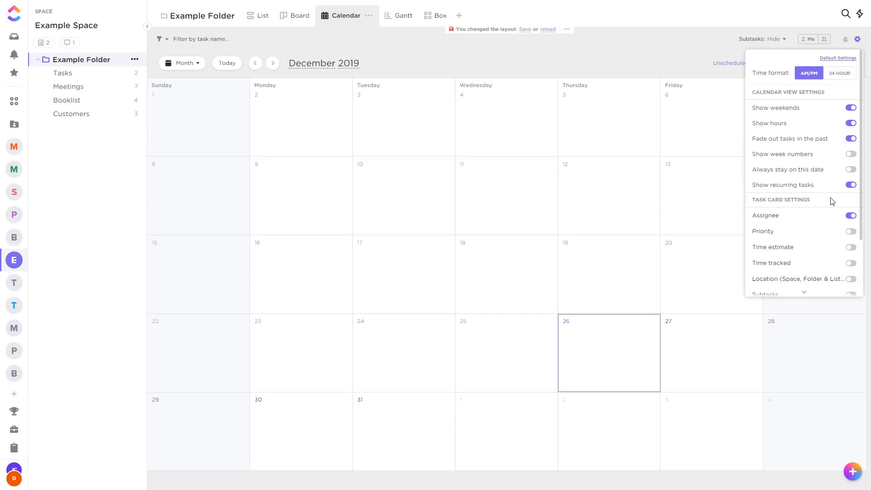
{"action": "left_click", "coordinate": [533, 57]}
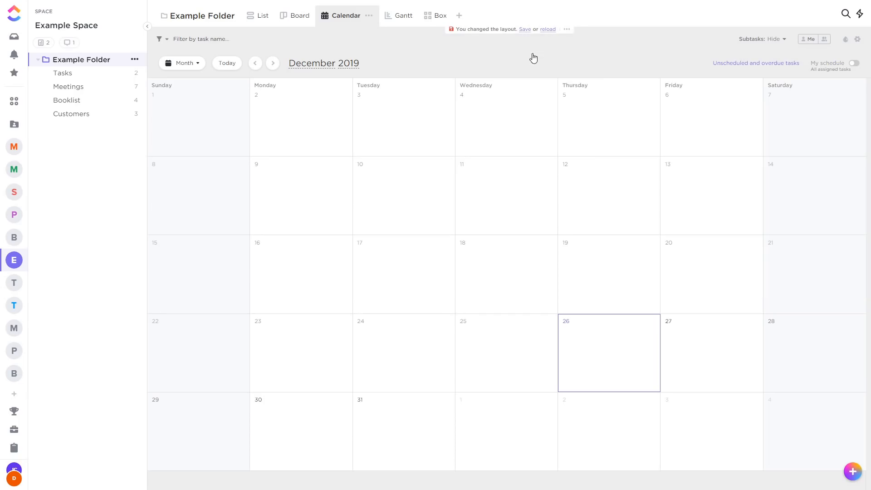
{"action": "left_click", "coordinate": [524, 29]}
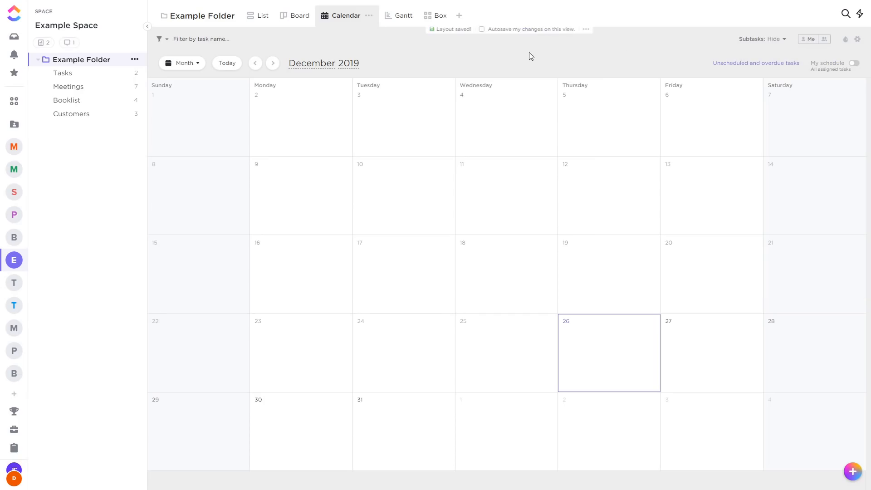
{"action": "left_click", "coordinate": [458, 16]}
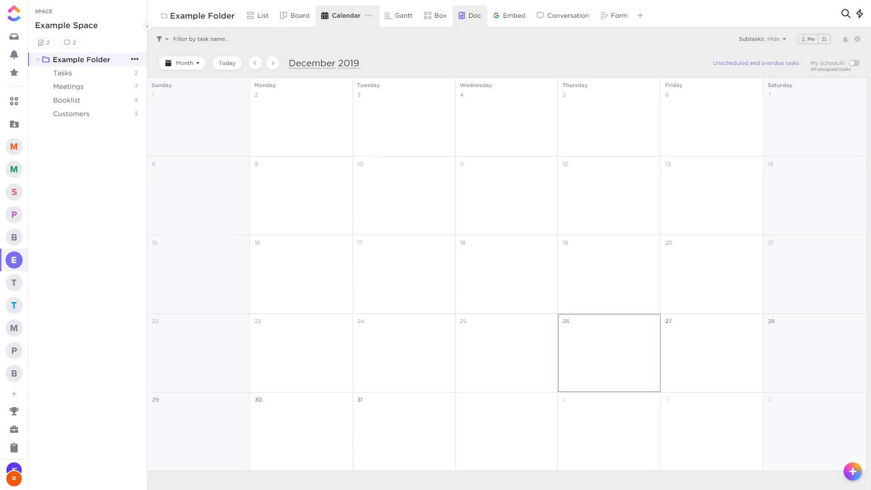
Expand the Intro doc's Lists and Contexts pages, then bring up the embedded Example Spreadsheet.
{"action": "left_click", "coordinate": [469, 16]}
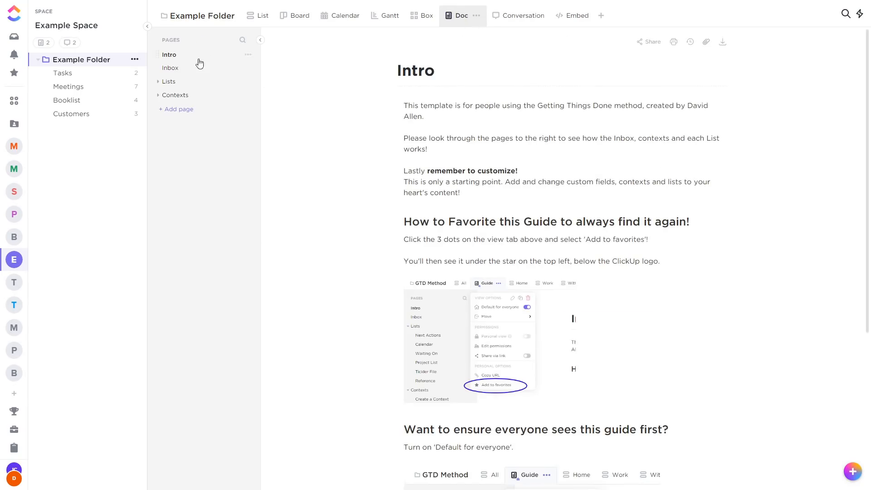
{"action": "left_click", "coordinate": [159, 81]}
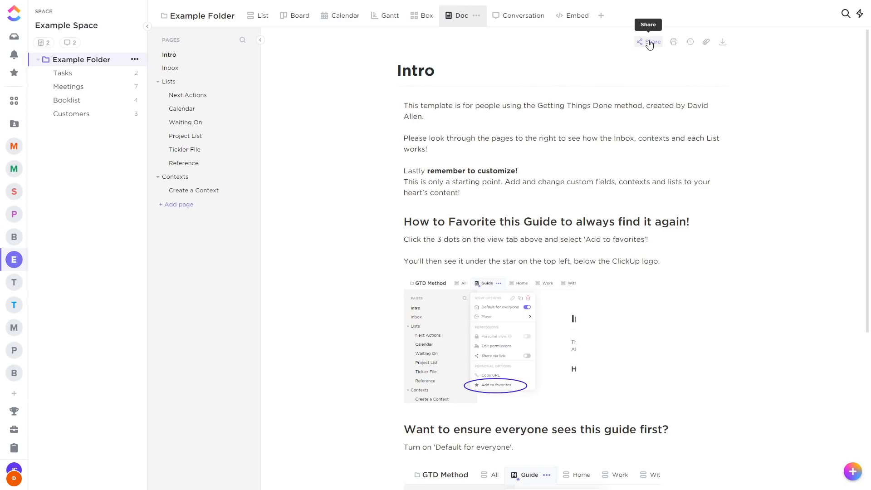
{"action": "mouse_move", "coordinate": [519, 99]}
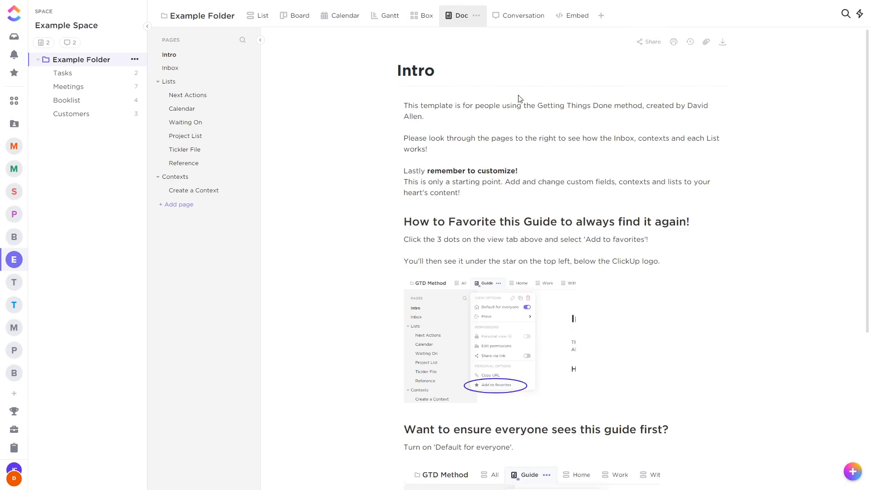
{"action": "left_click_drag", "start_coordinate": [511, 105], "coordinate": [610, 106]}
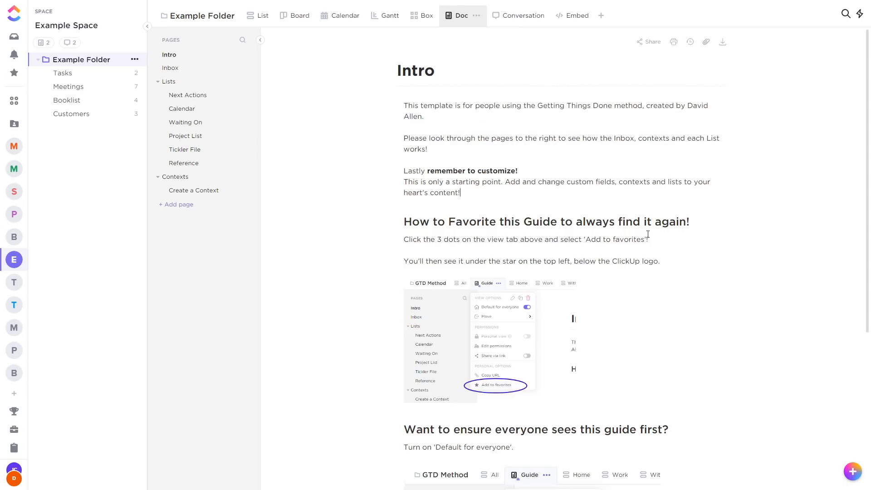
{"action": "left_click", "coordinate": [497, 16]}
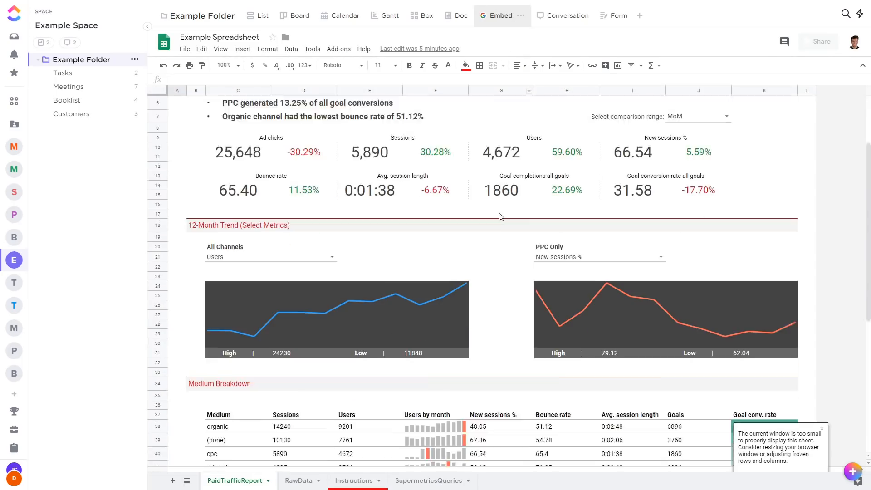
Set RawData cell F7 (New sessions % change) to 26.00%, then go to the Conversation view.
{"action": "left_click", "coordinate": [298, 481]}
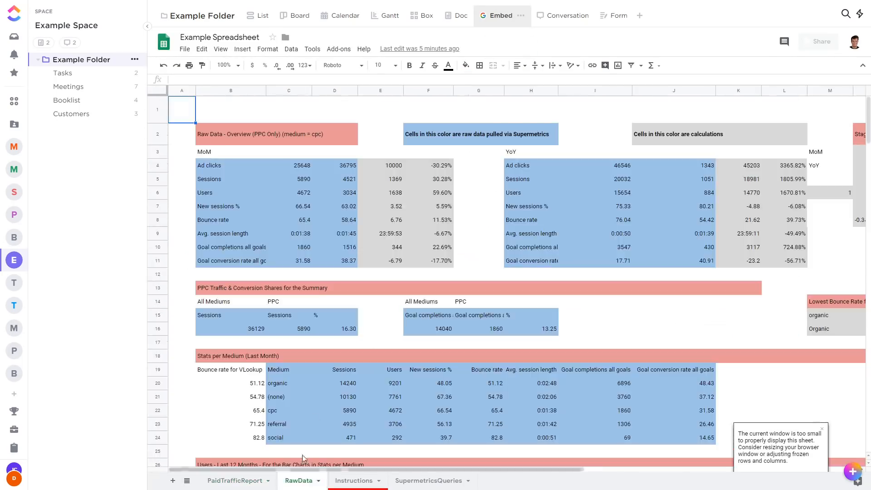
{"action": "left_click", "coordinate": [427, 206]}
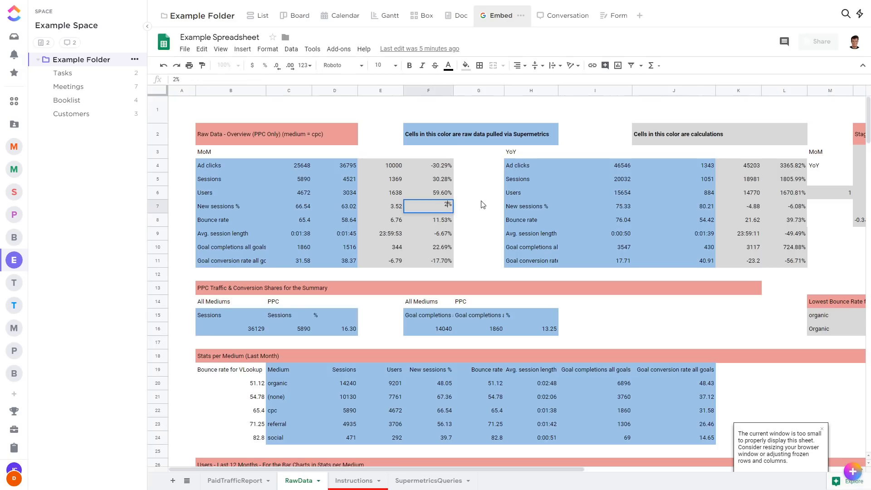
{"action": "type", "text": "26.00%"}
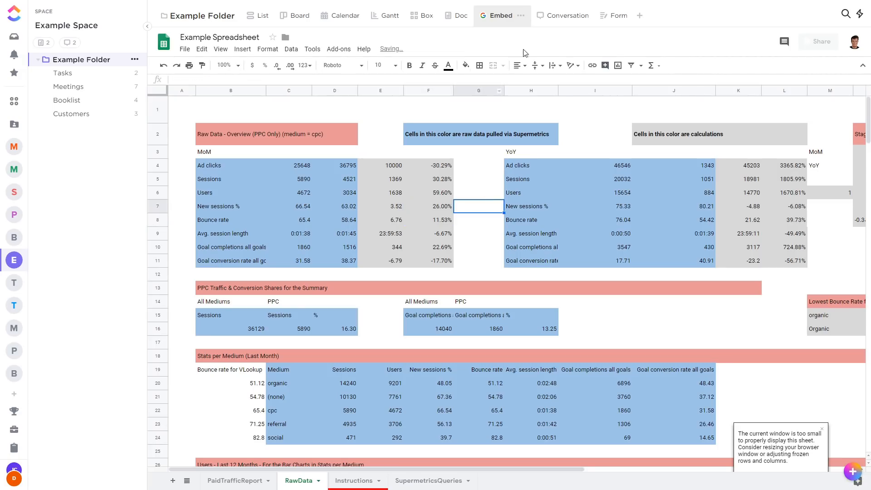
{"action": "left_click", "coordinate": [555, 16]}
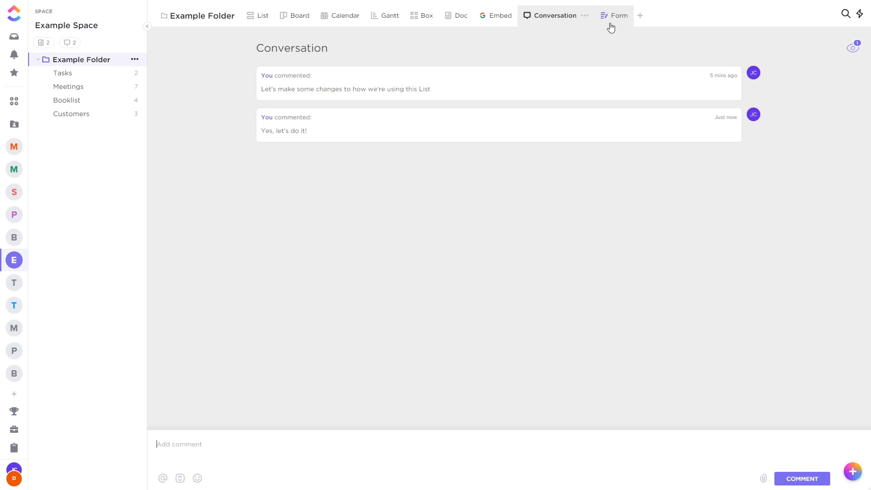
Preview the folder's public task form as a respondent would see it.
{"action": "left_click", "coordinate": [618, 15]}
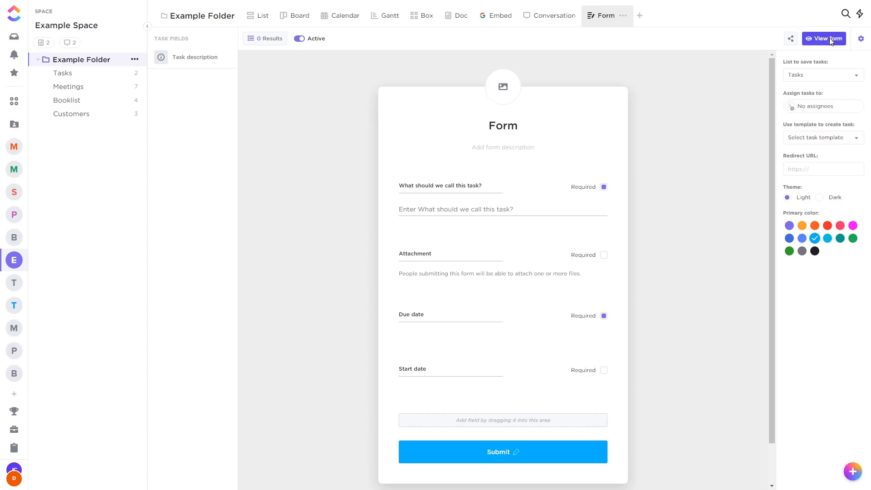
{"action": "left_click", "coordinate": [824, 39]}
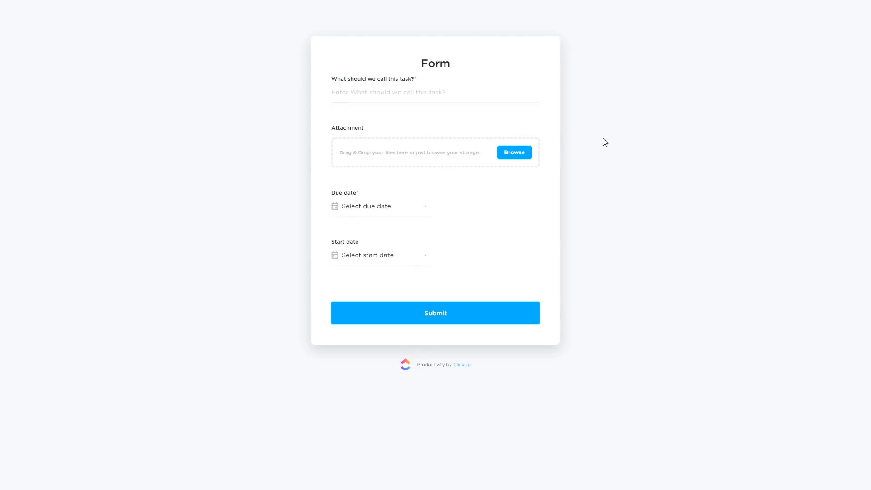